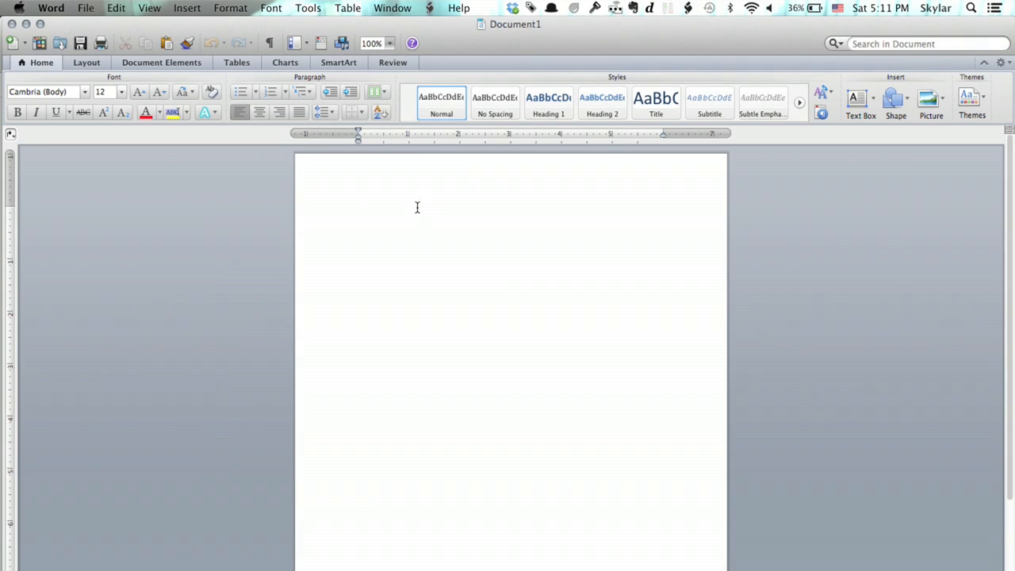
Type 'Gro' at the top of the blank page, then hold s for ß.
{"action": "left_click", "coordinate": [357, 210]}
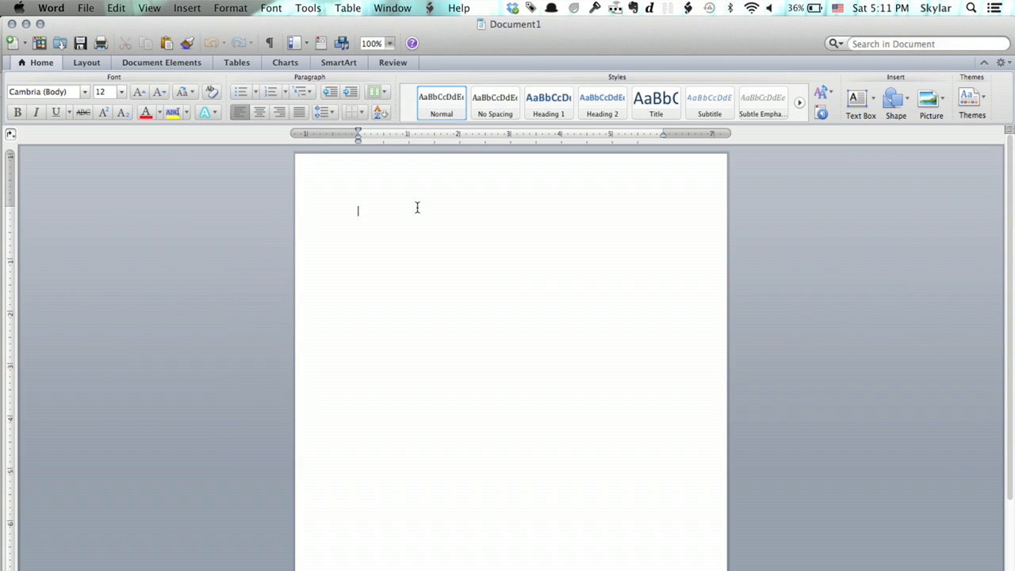
{"action": "type", "text": "G"}
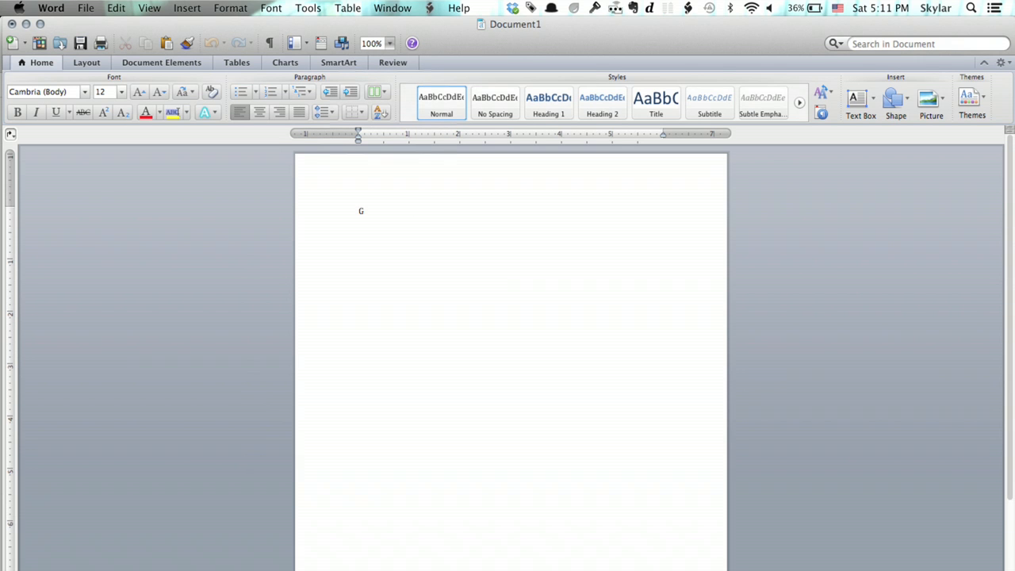
{"action": "type", "text": "ro"}
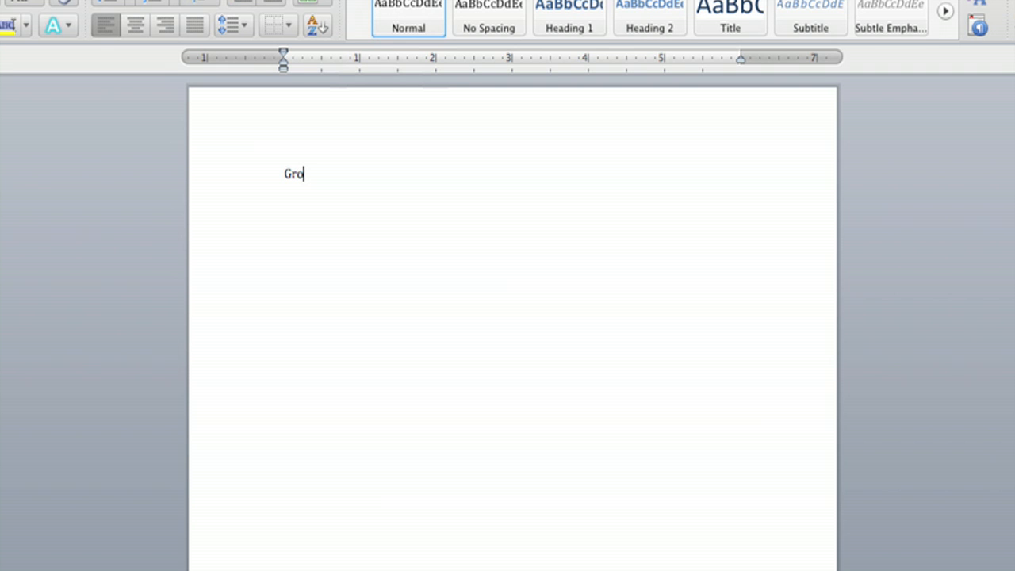
{"action": "type", "text": "s"}
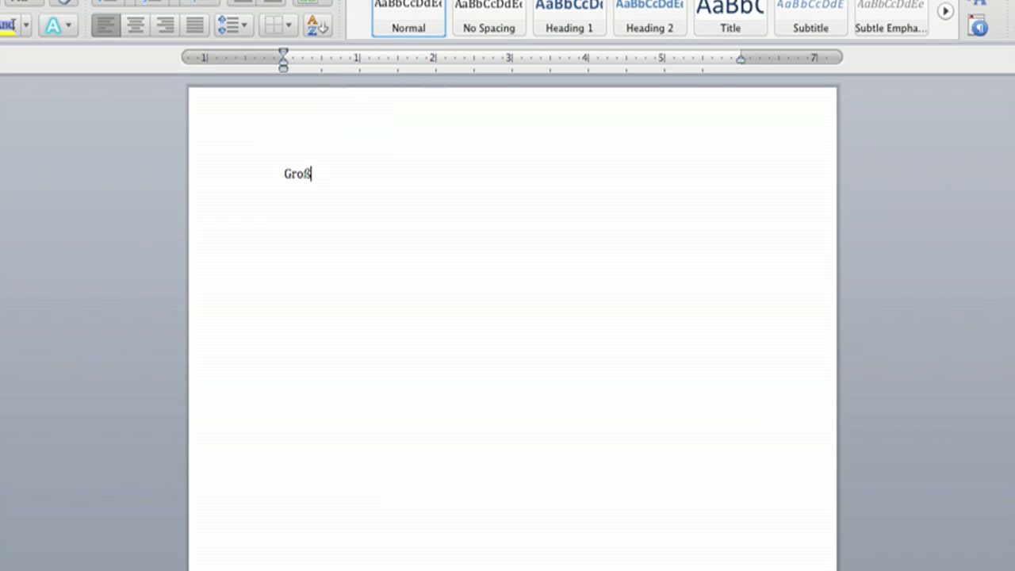
Add a final 'e' so the first line reads 'Große'.
{"action": "type", "text": "e"}
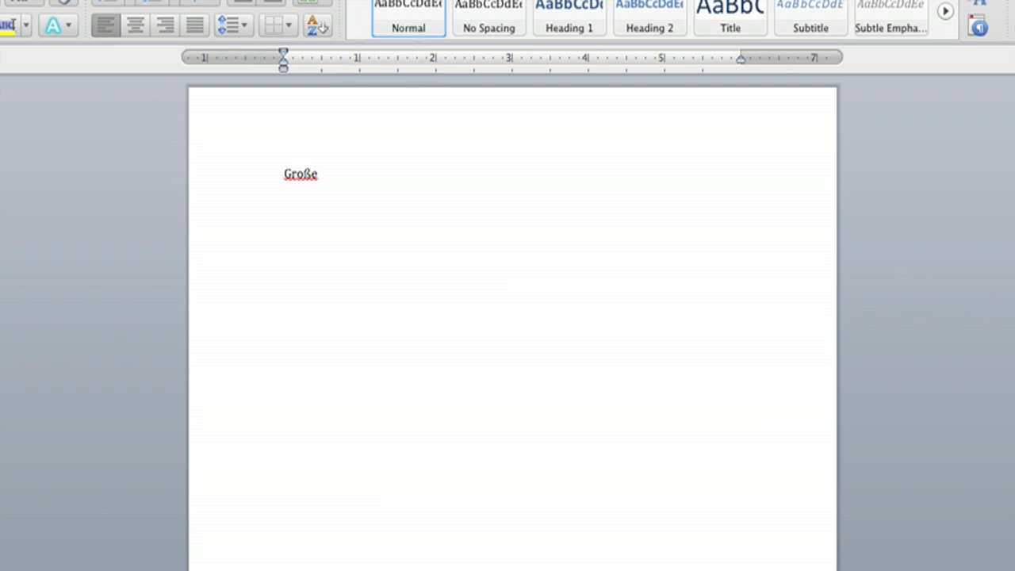
Add 'Ü' on its own line and start 'El niño' on the line below.
{"action": "type", "text": "u"}
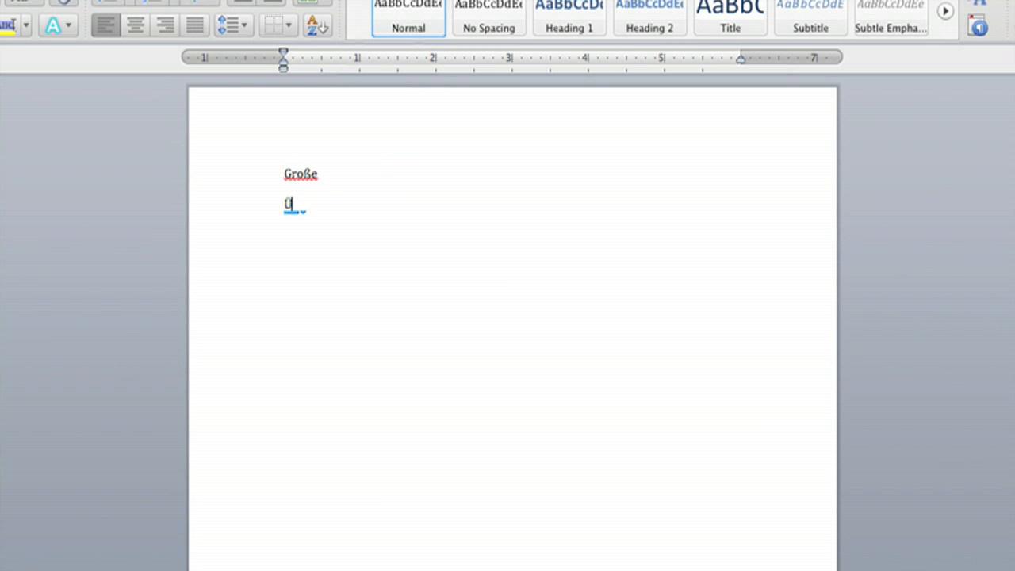
{"action": "type", "text": "El n"}
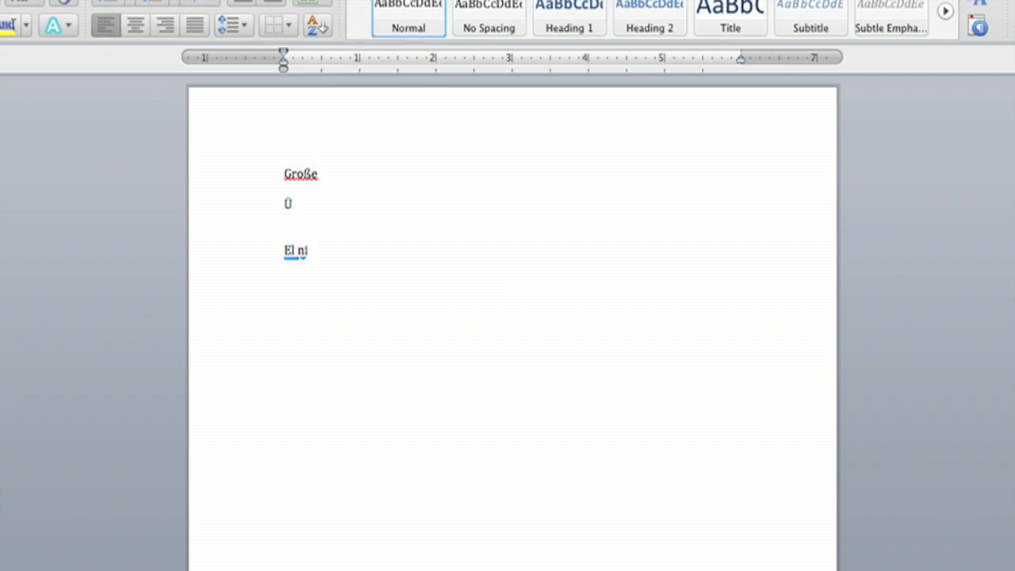
{"action": "type", "text": "in"}
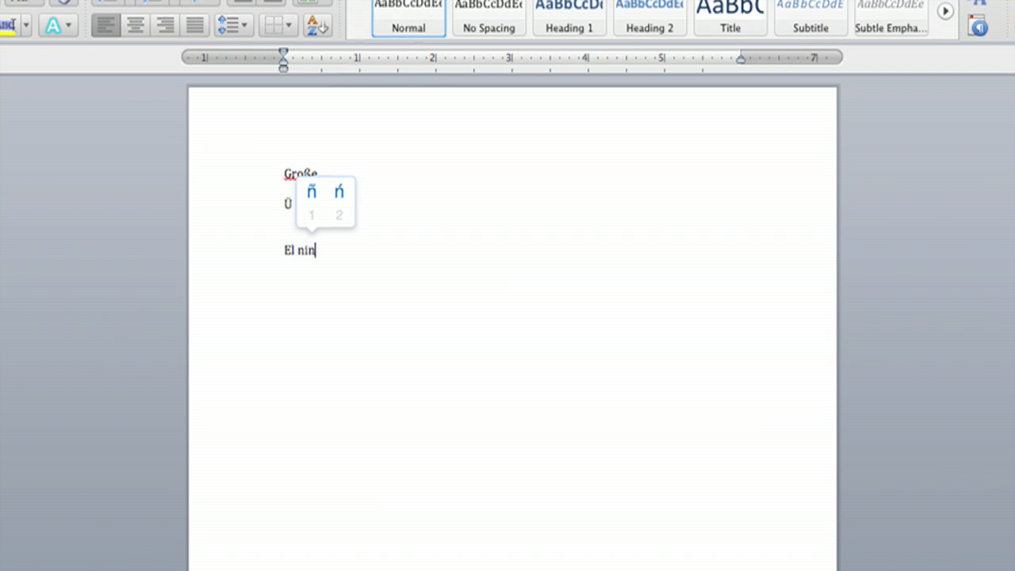